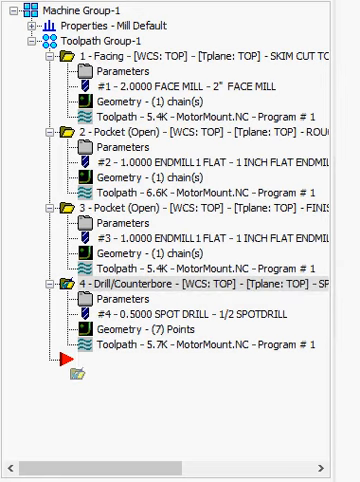
# Right-drag the Drill/Counterbore operation to reveal the Move/Copy before/after choices.
pyautogui.rightClick(96, 382)
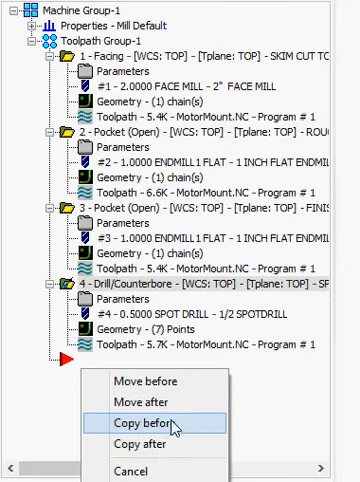
pyautogui.moveTo(150, 446)
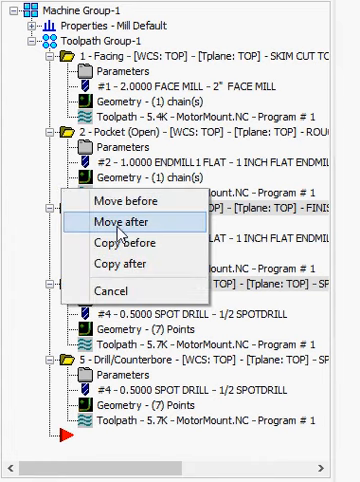
# Place the copied Drill/Counterbore operation third, ahead of the second Pocket (Open) operation.
pyautogui.click(112, 220)
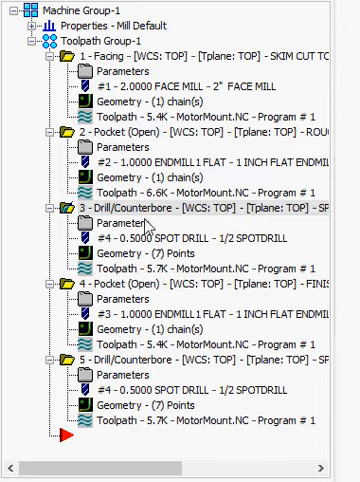